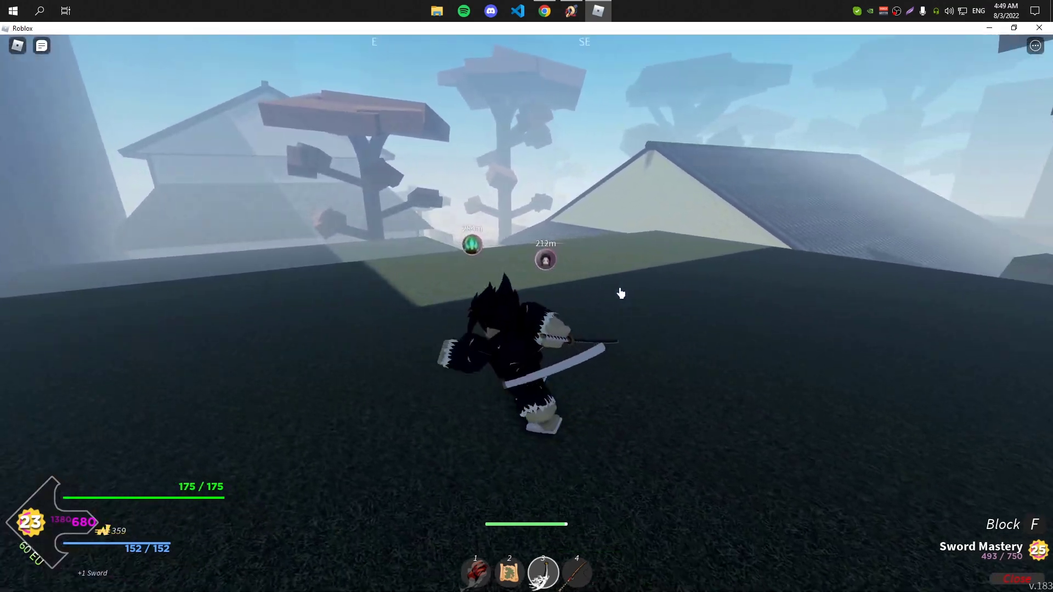
# Switch from Roblox to the pa1n.xyz Roblox Scripts page in Chrome
pyautogui.click(570, 11)
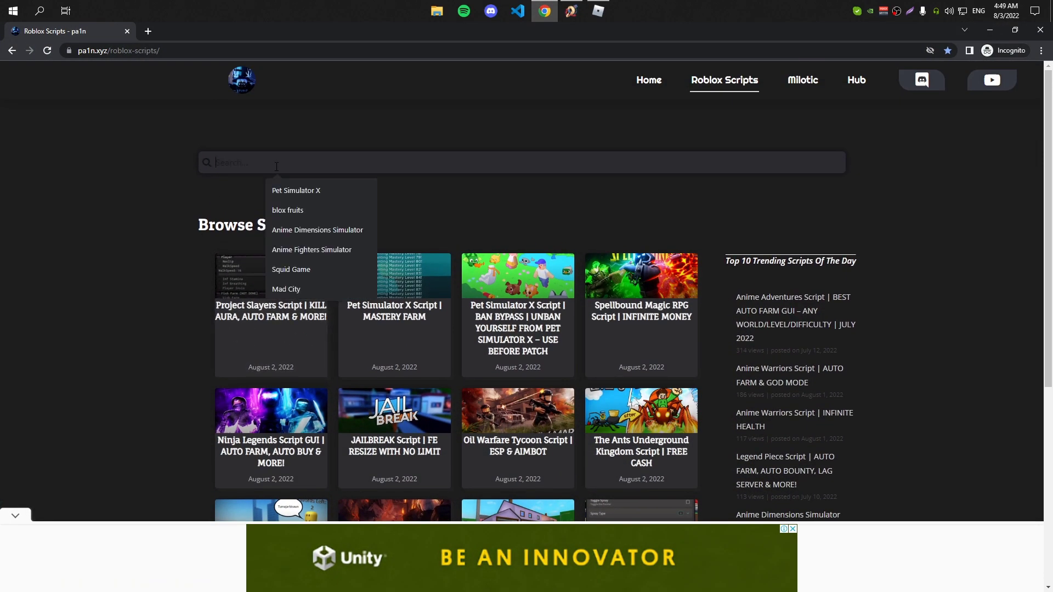
# Search pa1n.xyz for 'project slayer' and browse the Project Slayers results
pyautogui.write('project slayer')
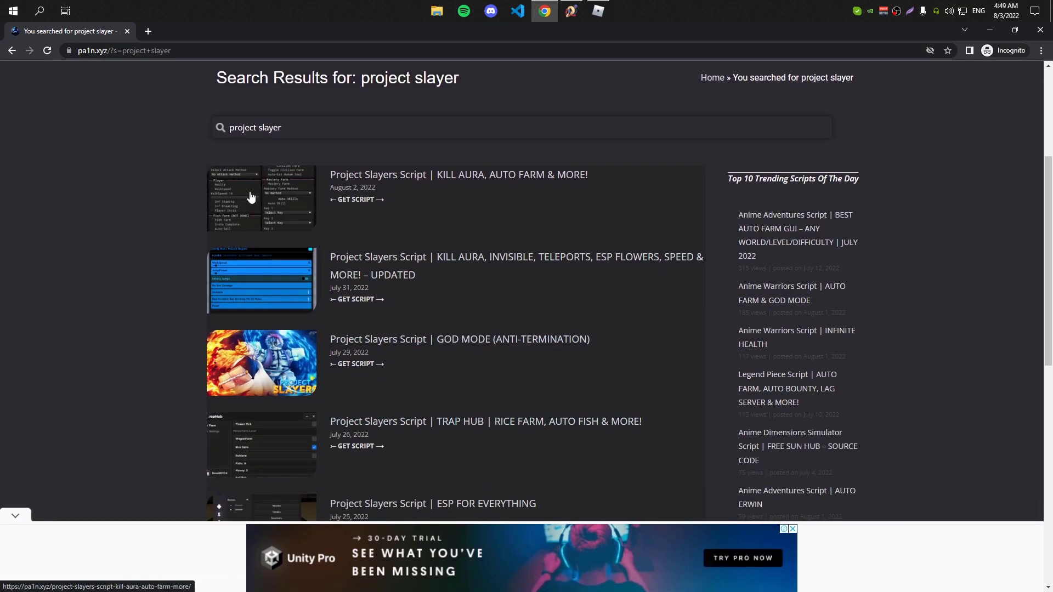
pyautogui.scroll(3)
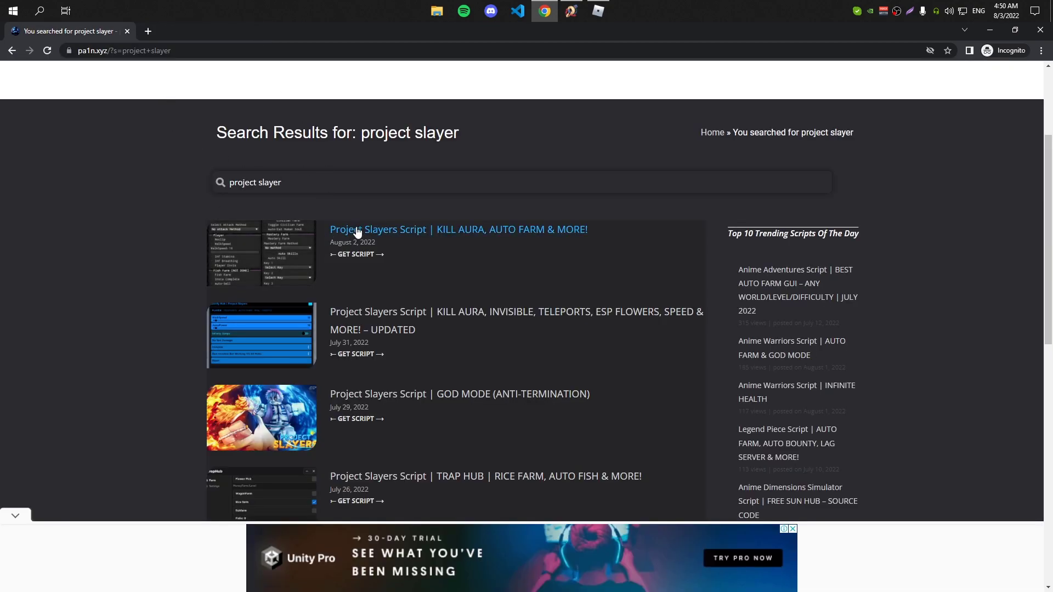
# Open the Kill Aura, Auto Farm script page and scroll to its link
pyautogui.click(458, 230)
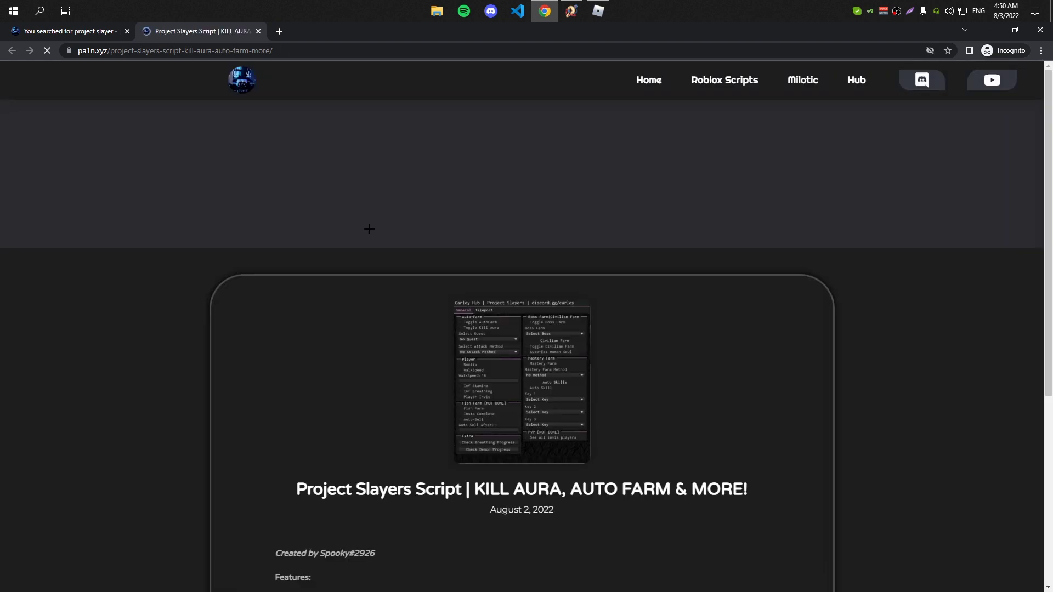
pyautogui.scroll(-3)
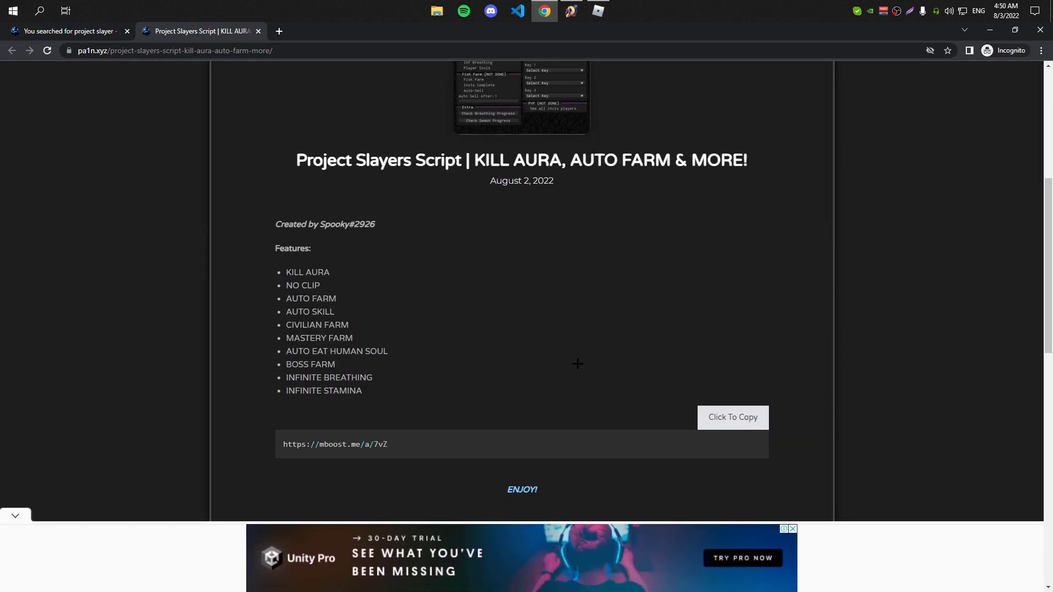
pyautogui.moveTo(565, 390)
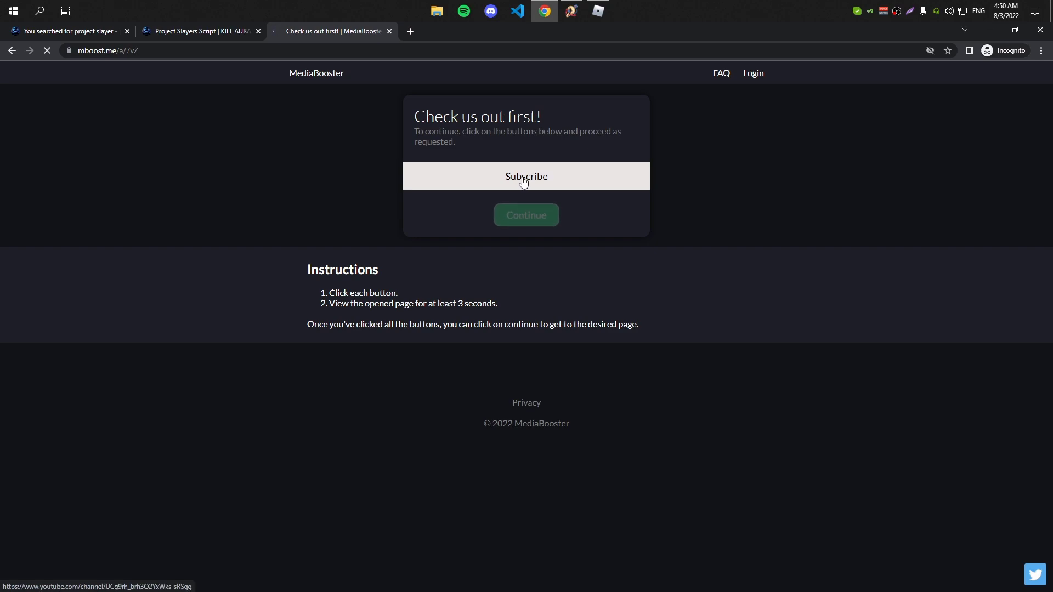
# Visit the required YouTube channel to unlock the MediaBooster script link
pyautogui.click(526, 176)
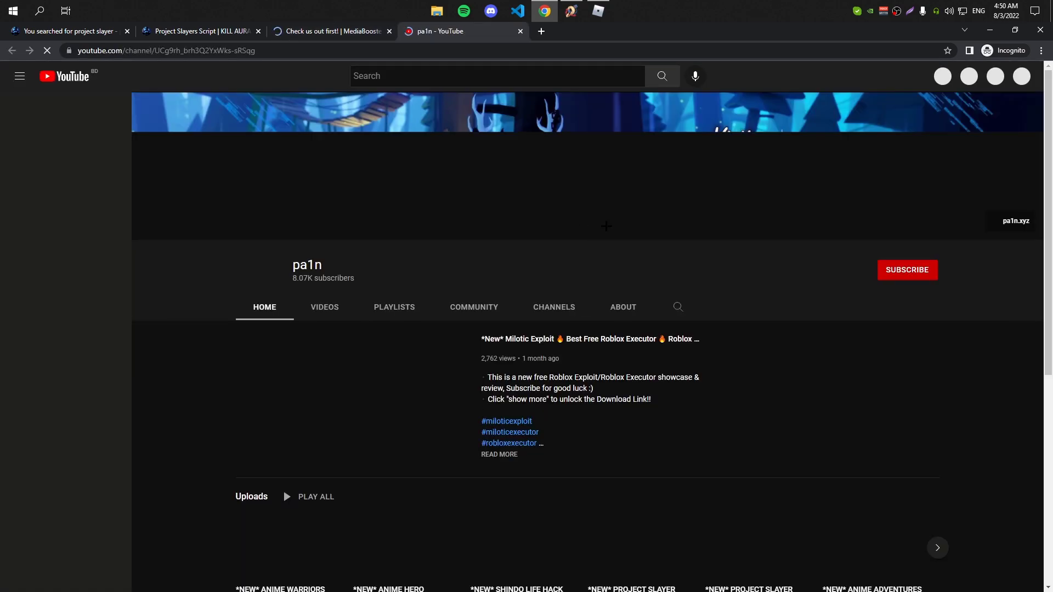
pyautogui.click(906, 269)
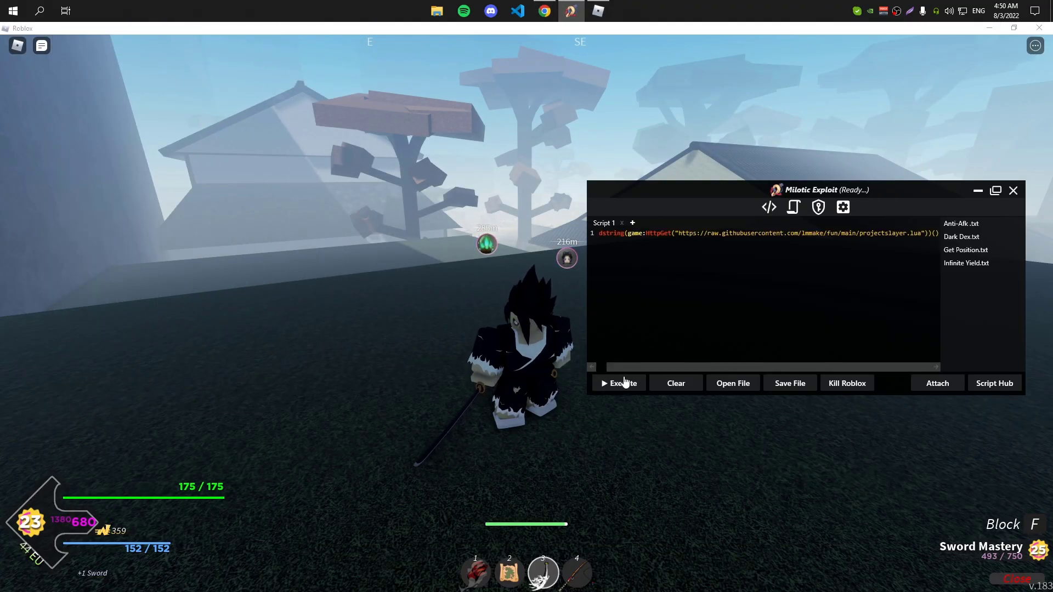
# Execute the Project Slayers loadstring and move Carley Hub to the right
pyautogui.click(618, 383)
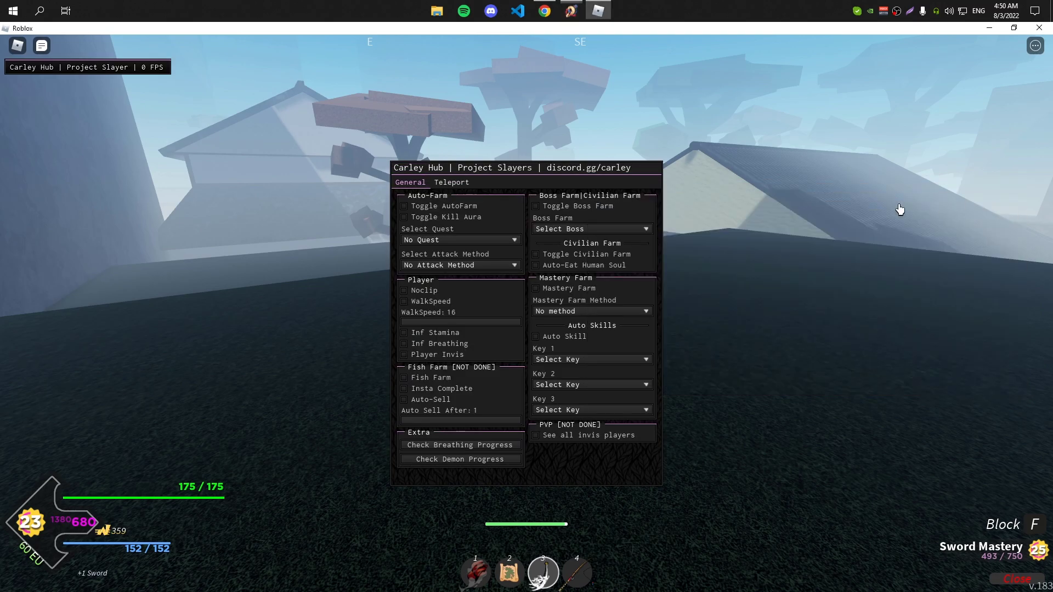
pyautogui.moveTo(470, 168); pyautogui.dragTo(760, 165)
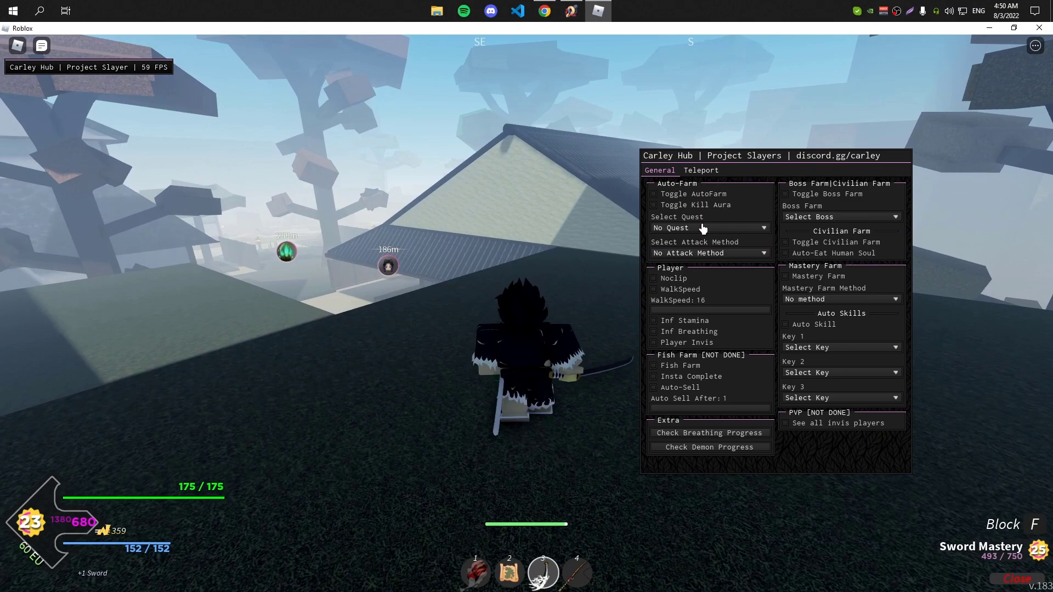
# Farm Zoku's Subordinate quest by sword with invisibility and infinite breathing enabled
pyautogui.click(709, 228)
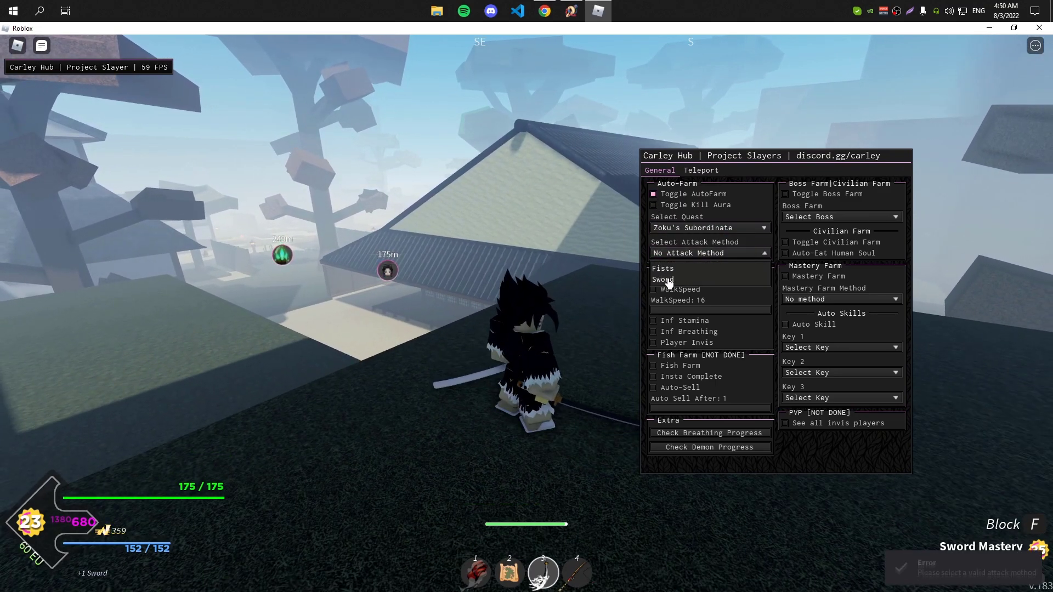
pyautogui.click(663, 279)
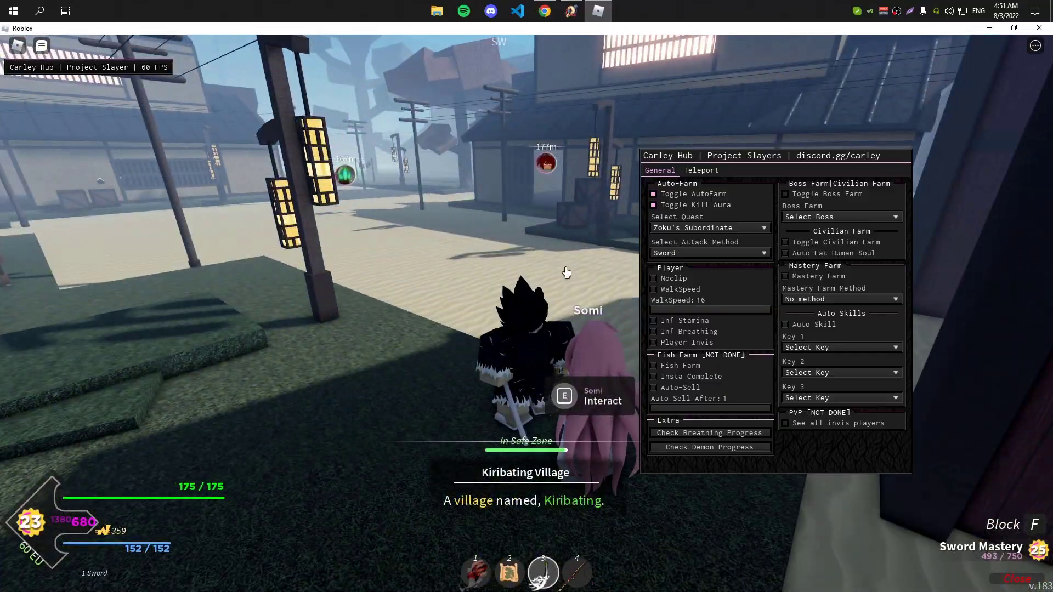
pyautogui.press('e')
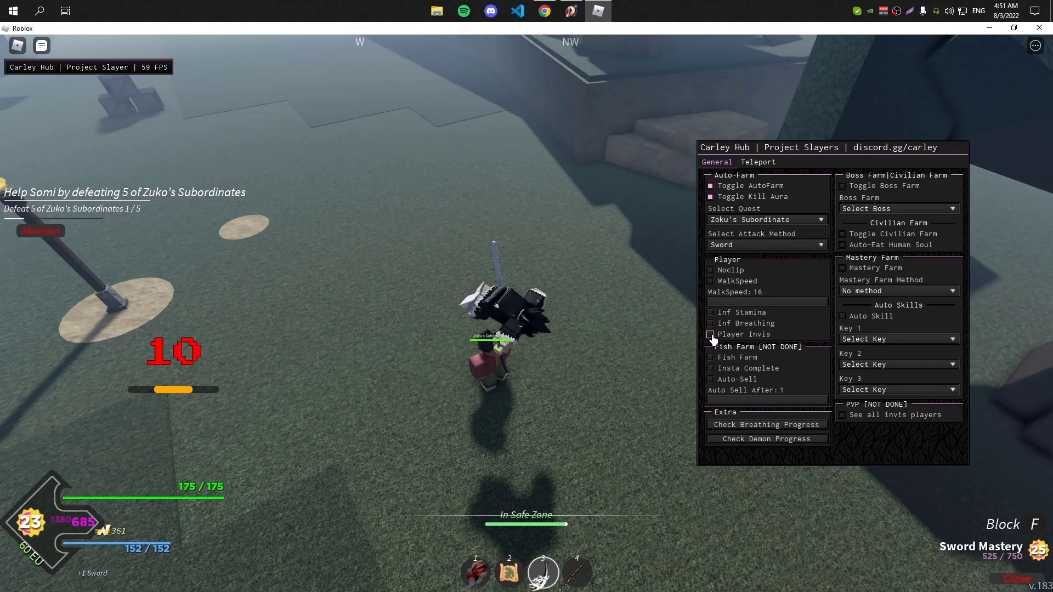
pyautogui.click(710, 334)
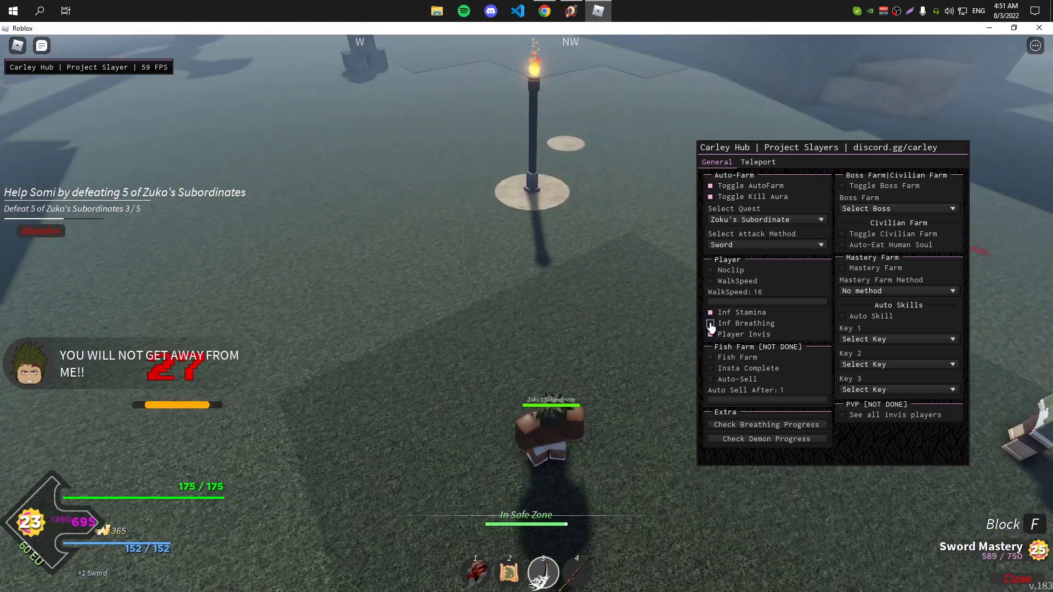
pyautogui.click(711, 334)
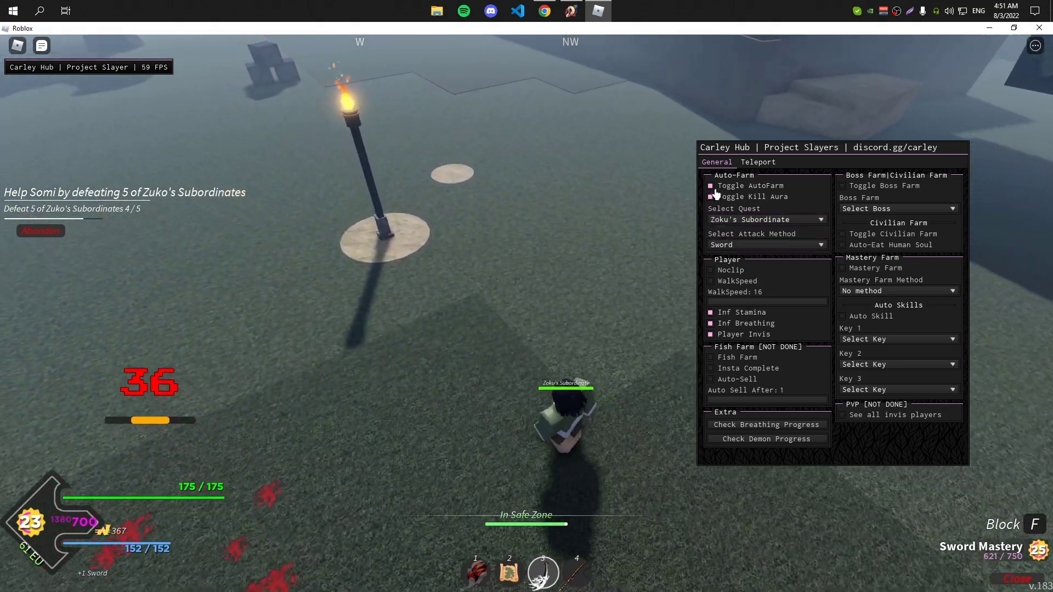
# Swap quest auto-farm for Zenitsu boss farming, then turn boss farm off
pyautogui.click(710, 197)
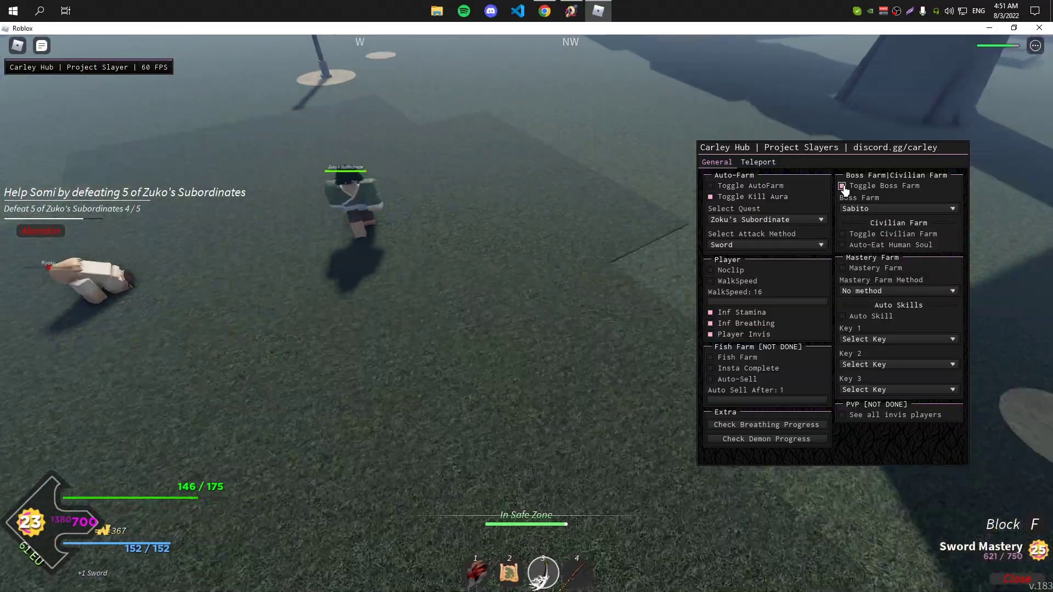
pyautogui.click(842, 186)
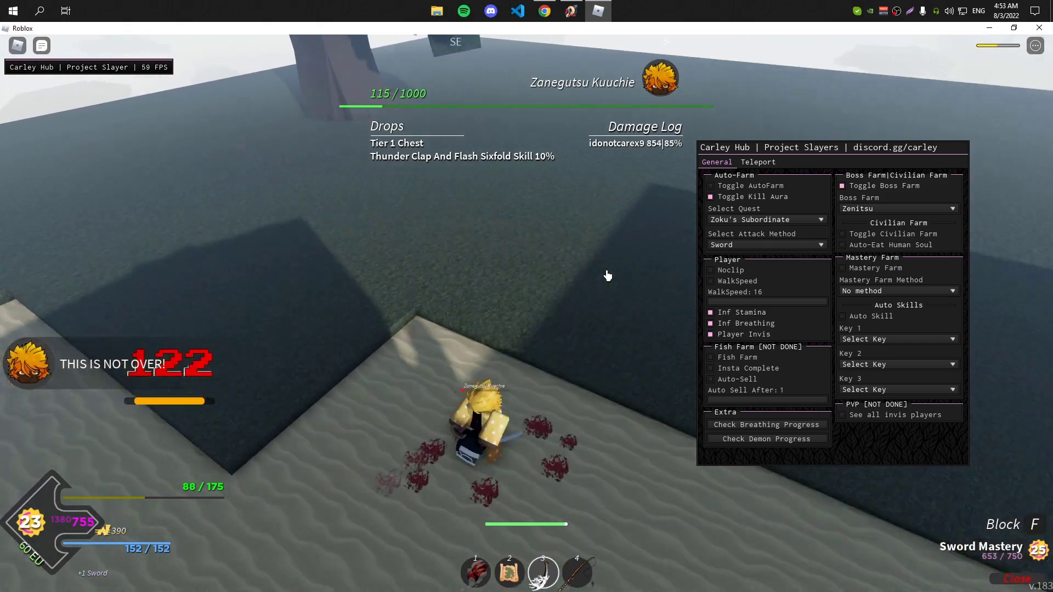
pyautogui.click(843, 186)
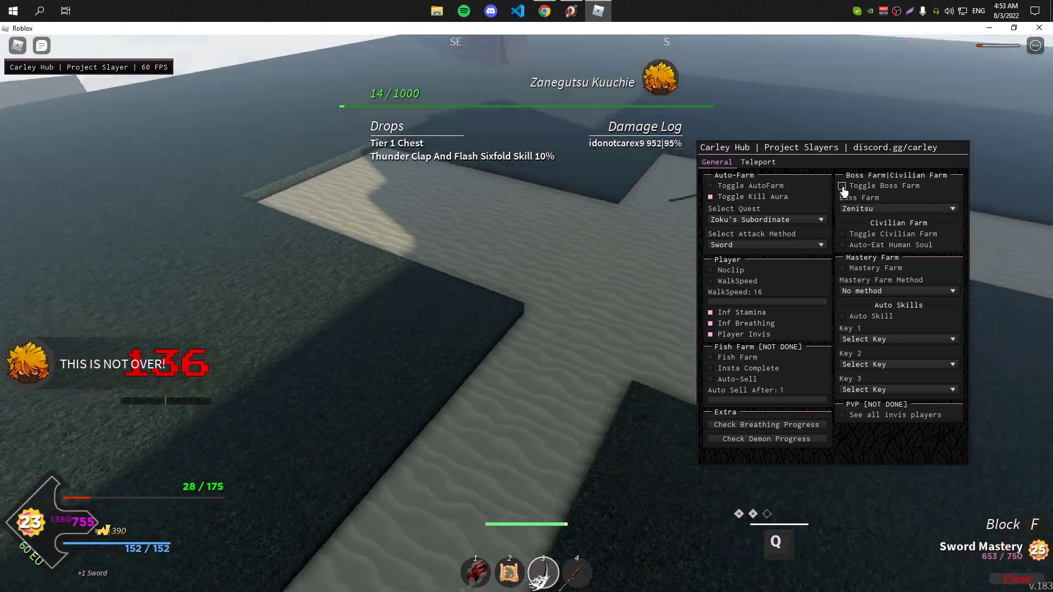
pyautogui.click(842, 186)
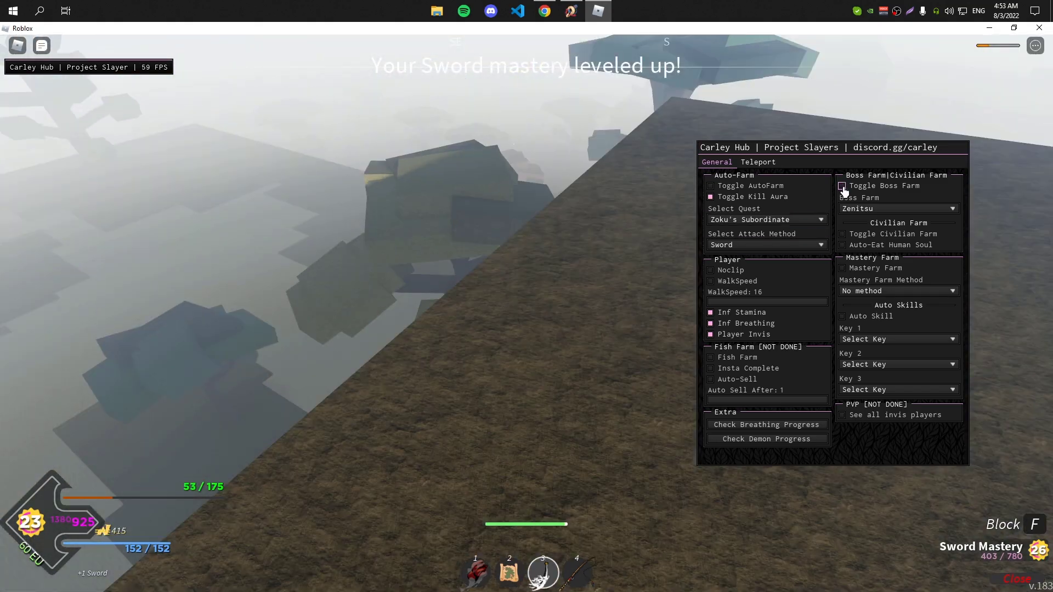
pyautogui.click(843, 186)
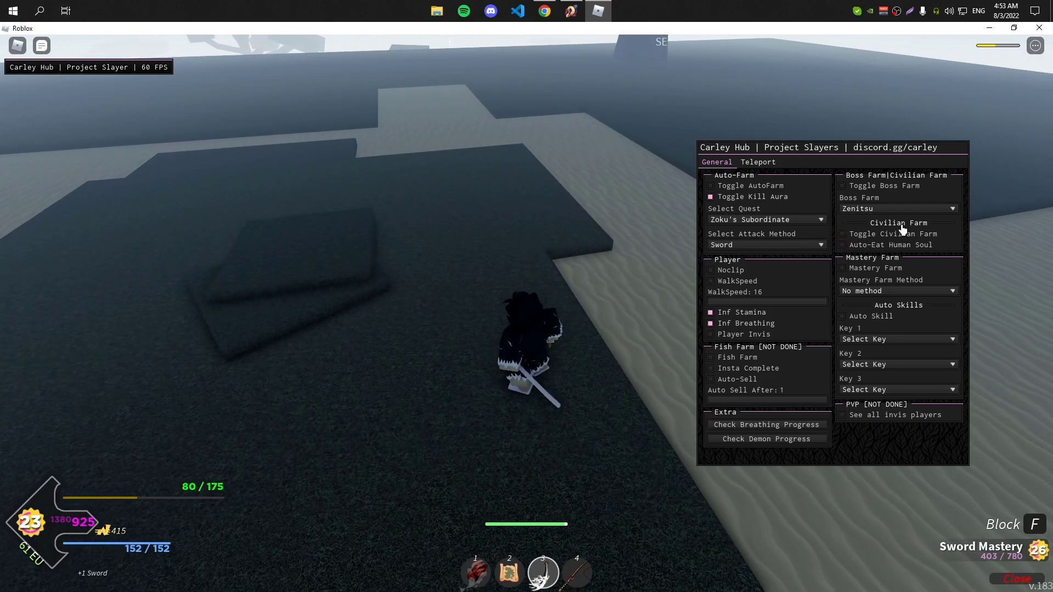
# Use Carley Hub's Check Breathing Progress button in the Extra section
pyautogui.click(843, 234)
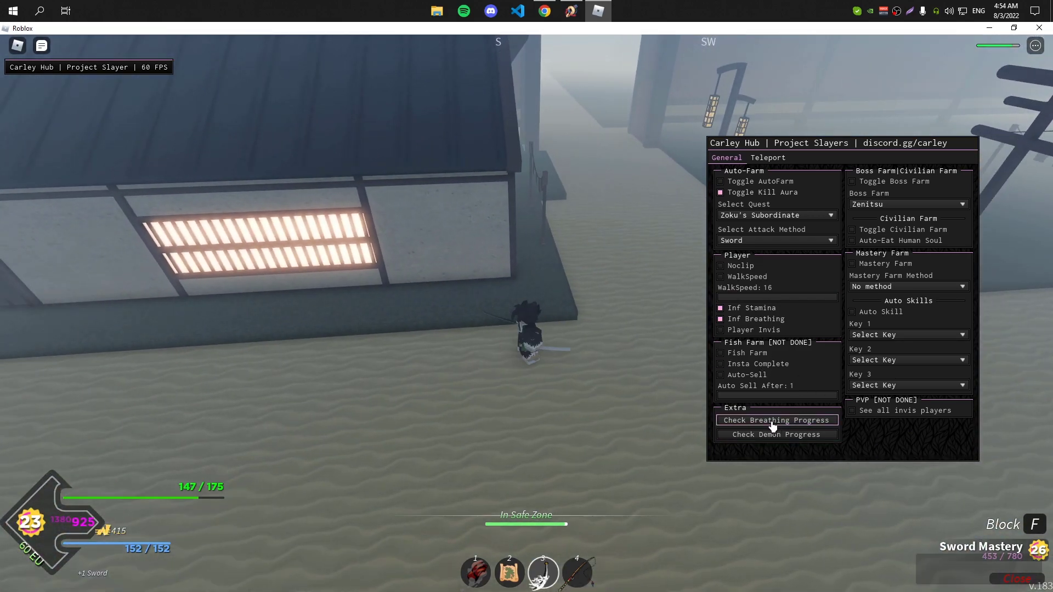
pyautogui.click(776, 420)
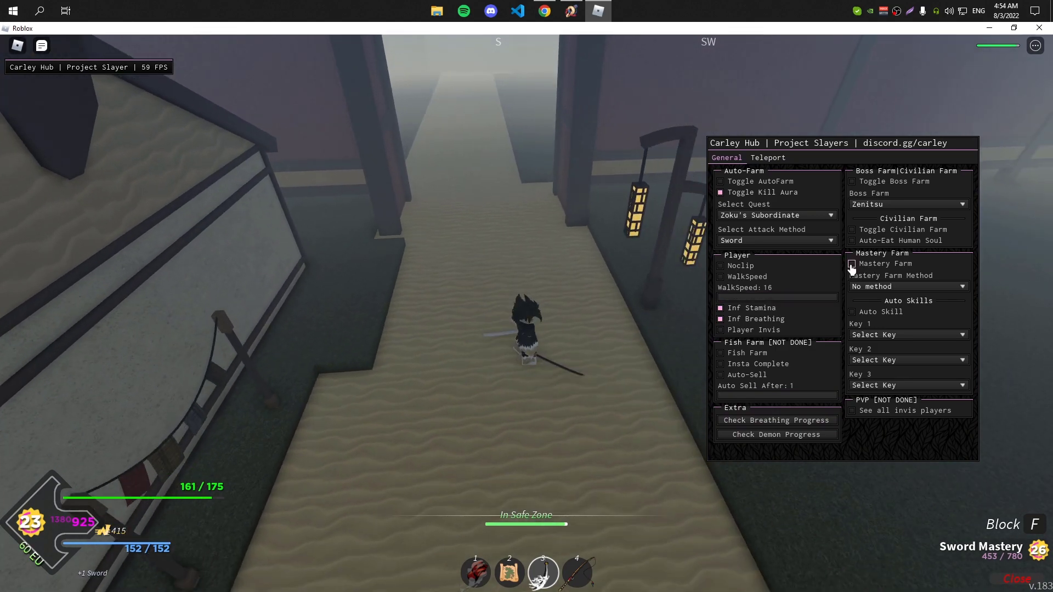
# Teleport the character to Final Selection from Carley Hub's Teleport tab
pyautogui.click(767, 157)
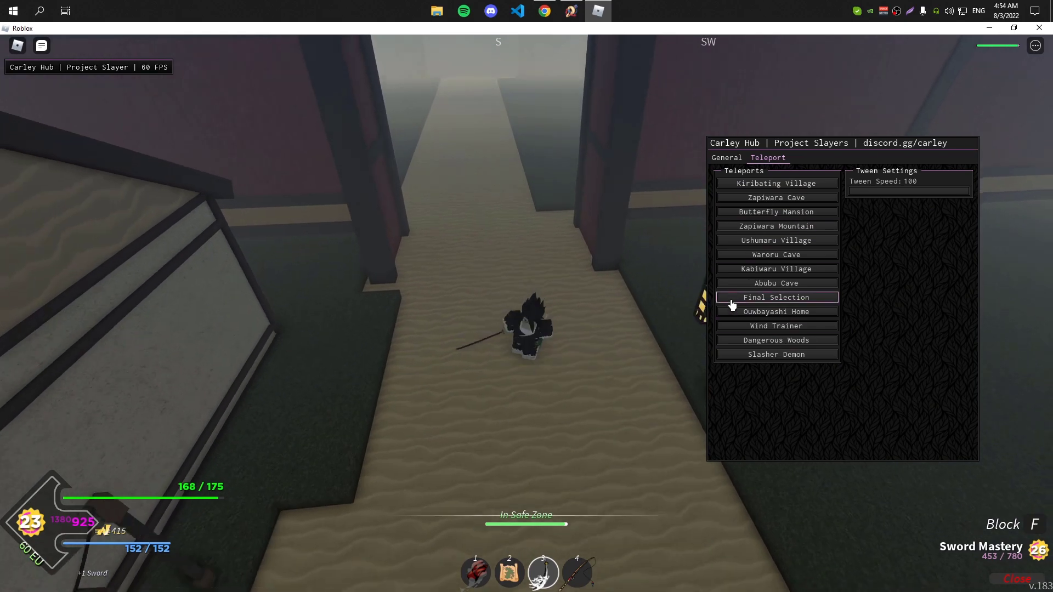
pyautogui.click(776, 297)
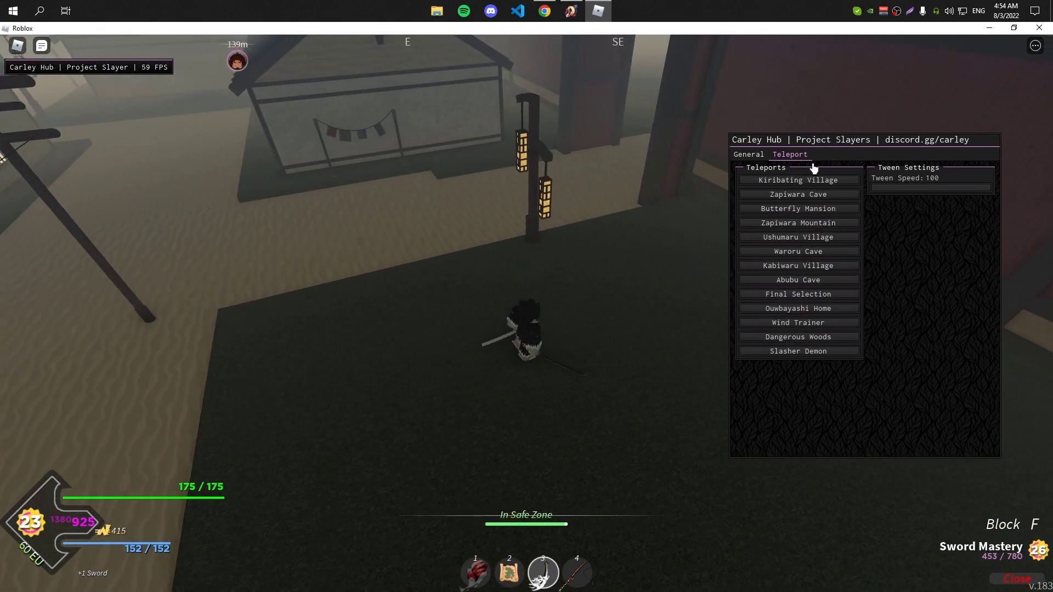
pyautogui.click(544, 11)
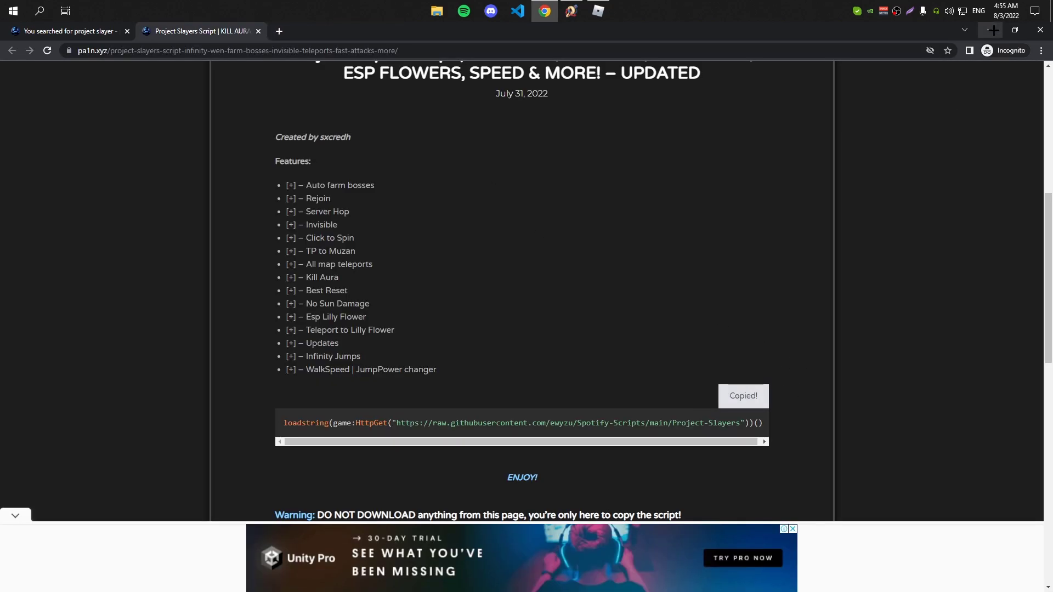
# Return from Chrome to the game with the copied loadstring
pyautogui.click(569, 11)
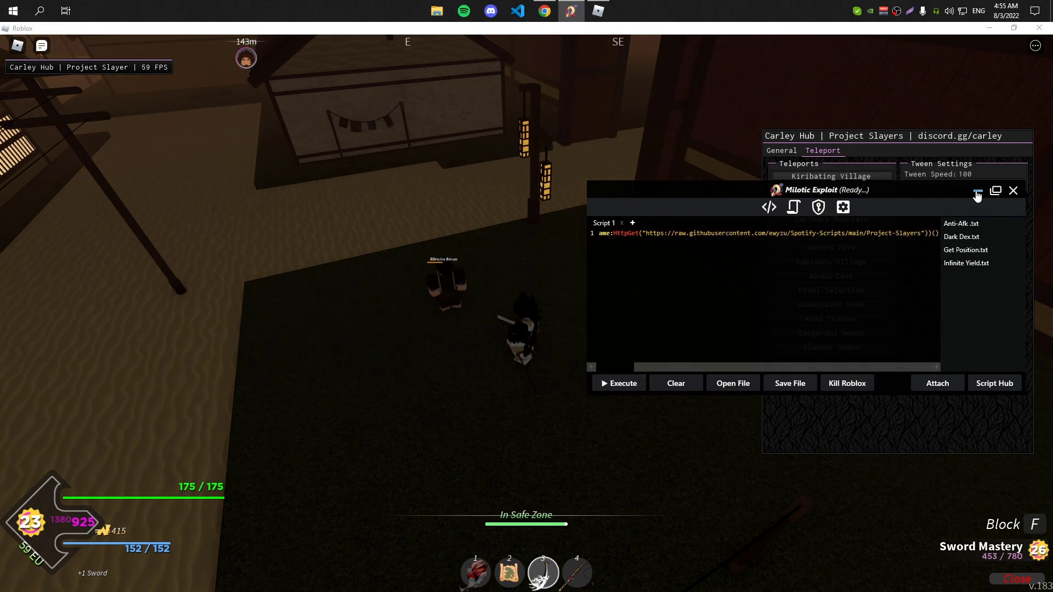
# Minimize Milotic Exploit after executing the Project Slayers script
pyautogui.click(1014, 190)
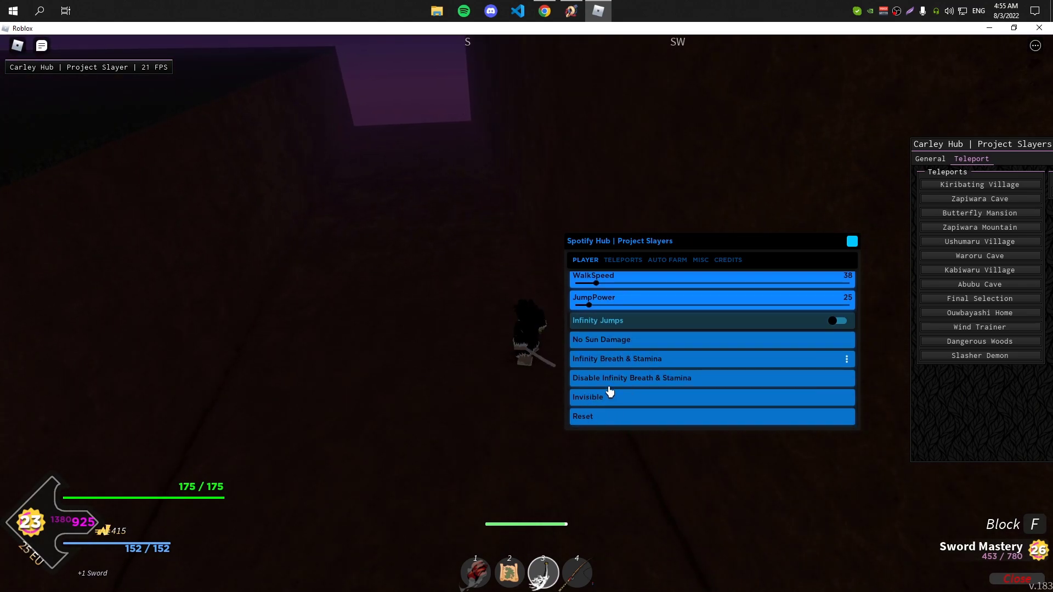
# Open Spotify Hub's TELEPORTS tab, expand Boss Teleport, and pick Sabito
pyautogui.click(622, 260)
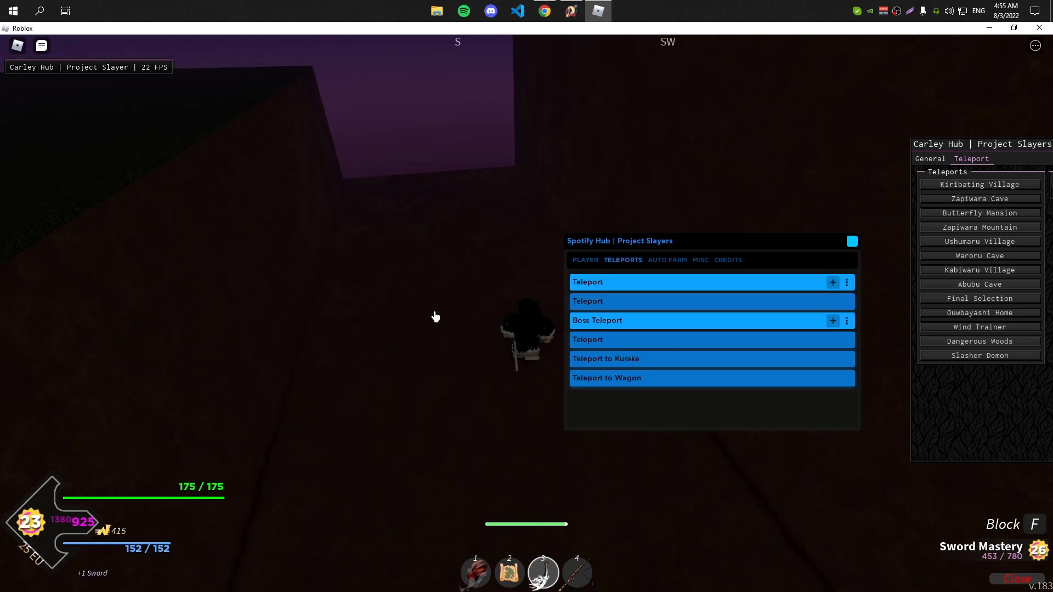
pyautogui.moveTo(658, 359)
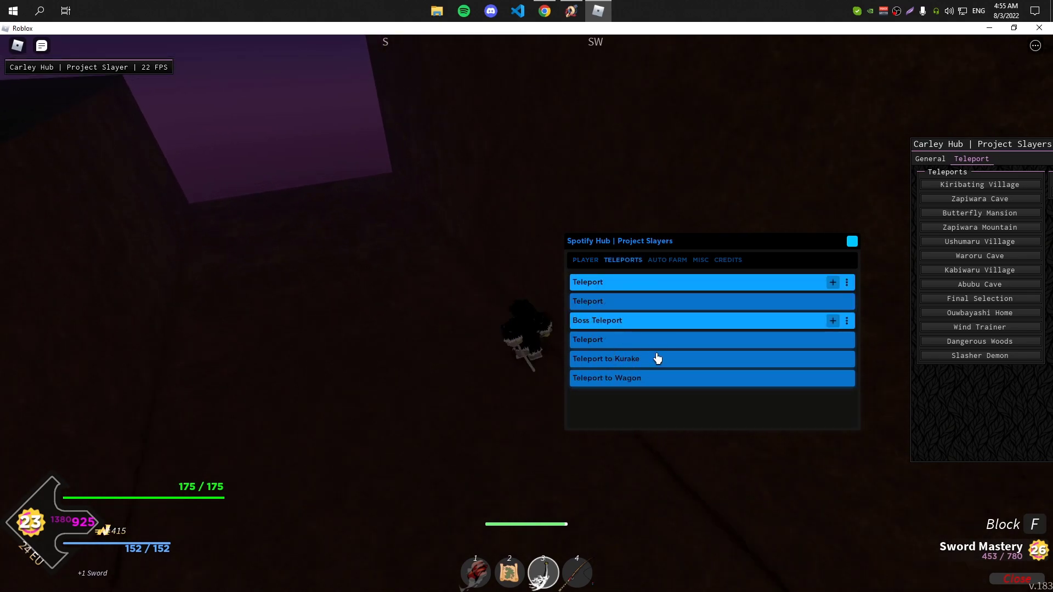
pyautogui.click(833, 320)
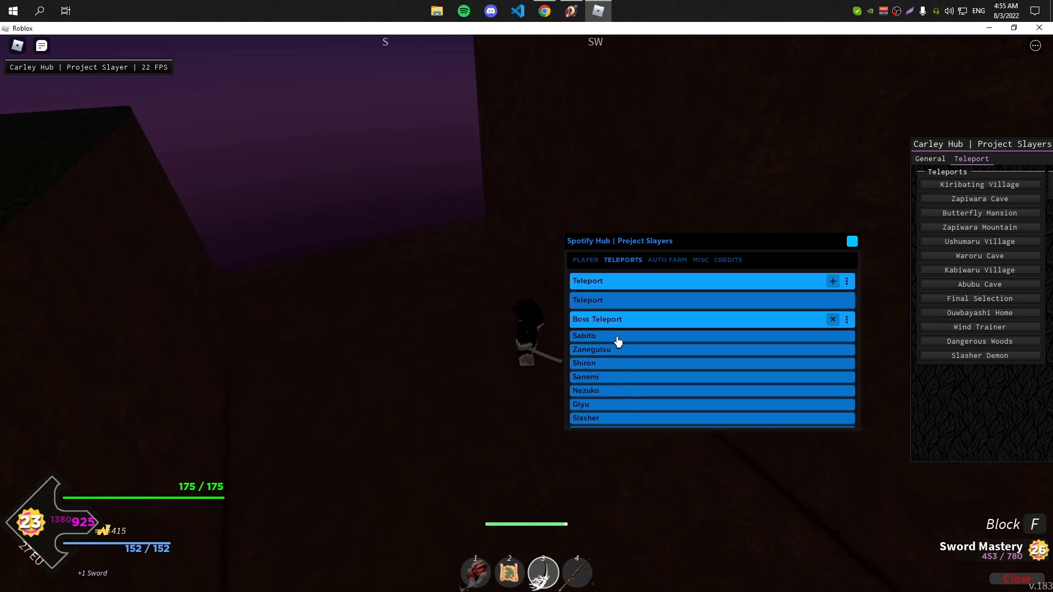
pyautogui.click(667, 260)
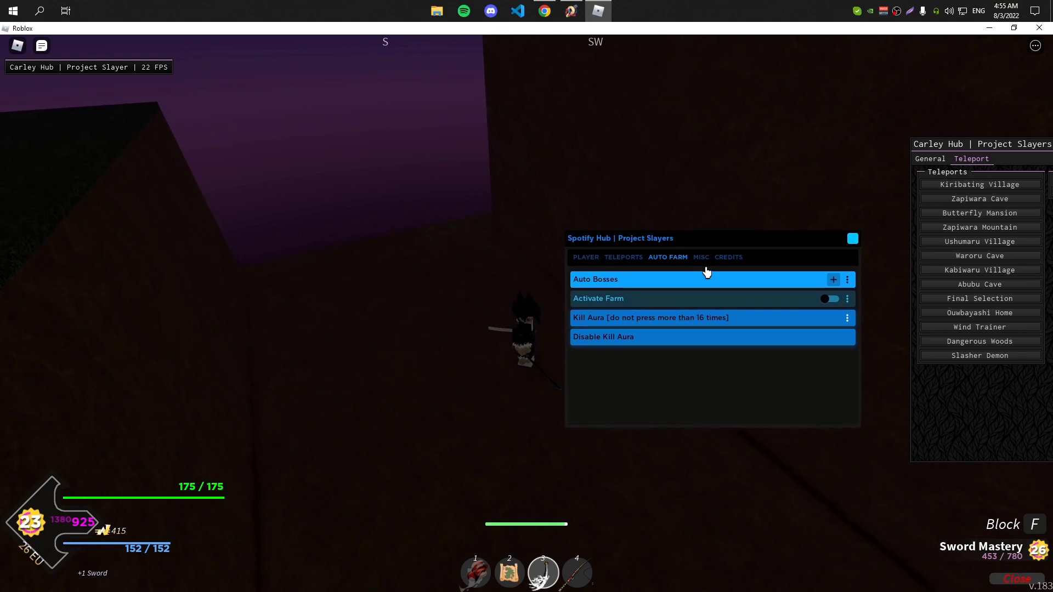
# On Spotify Hub's MISC tab, enable Lilly Flower highlighting and use another option
pyautogui.click(700, 256)
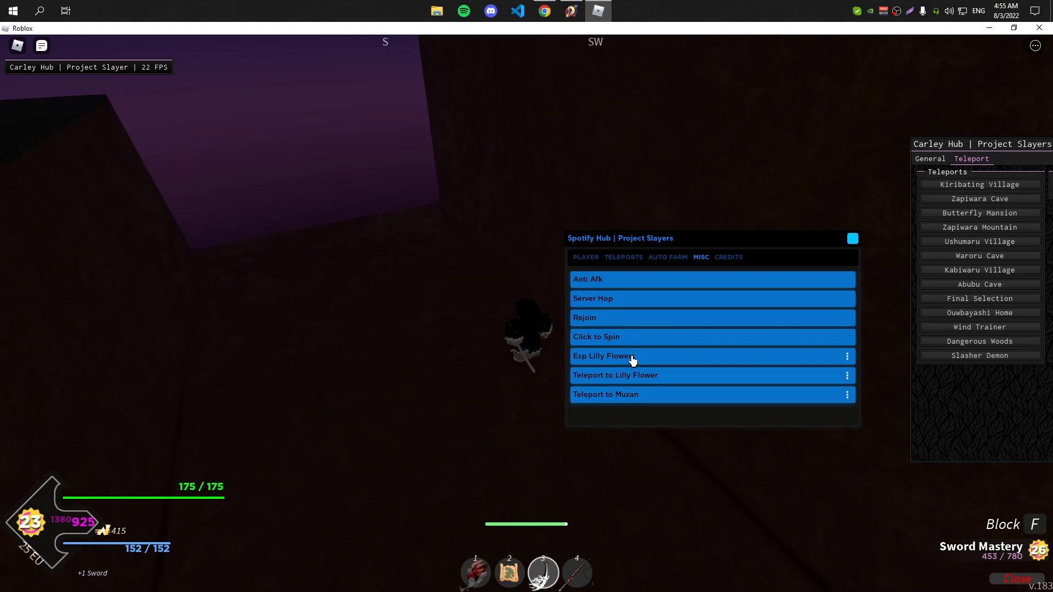
pyautogui.click(645, 356)
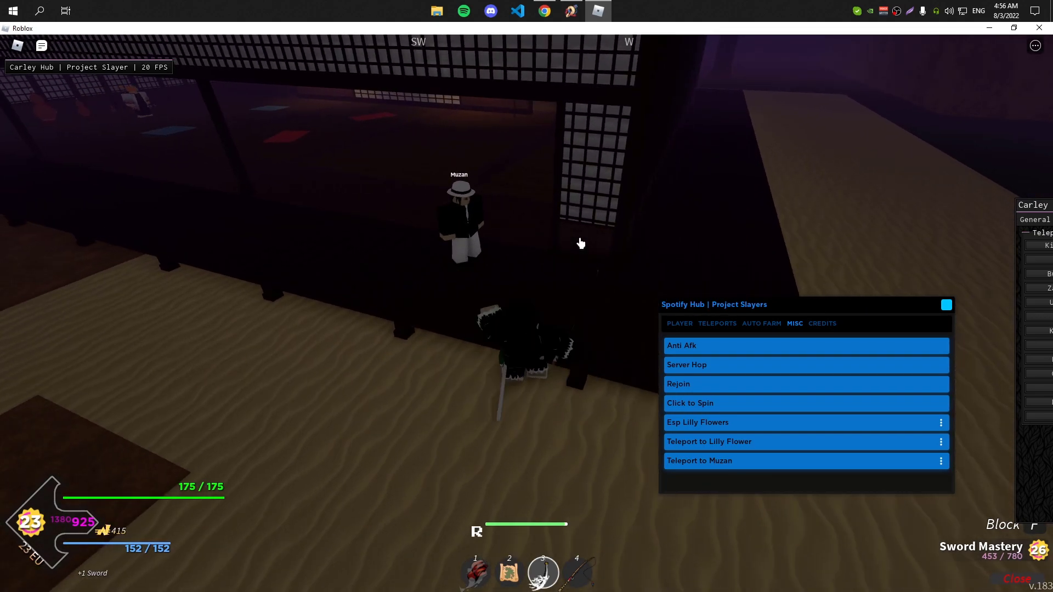
pyautogui.click(678, 324)
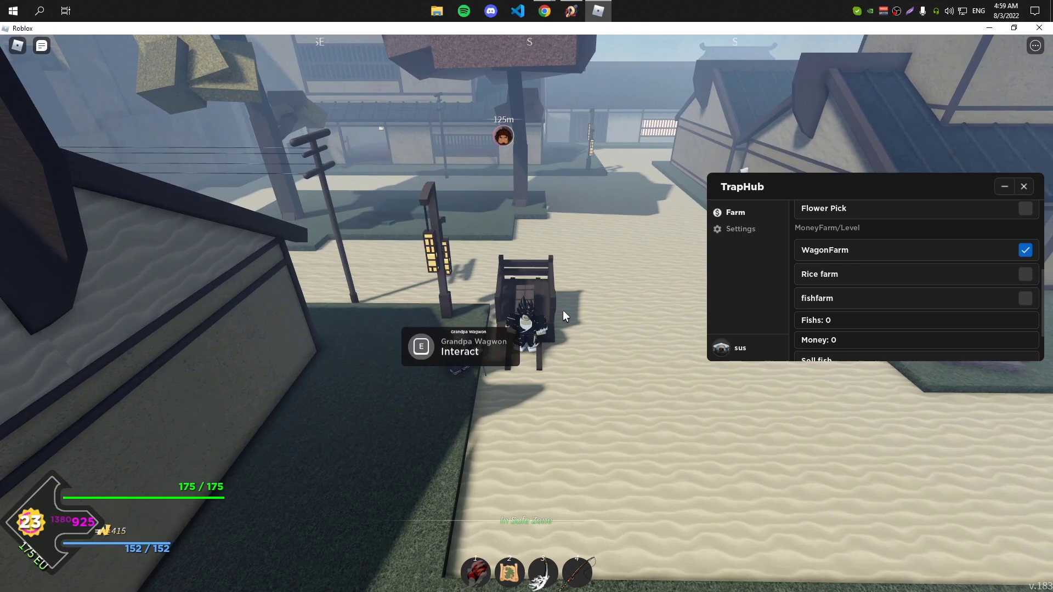
# Talk to Grandpa Wagwon to start the wagon quest and toggle TrapHub farm options
pyautogui.press('e')
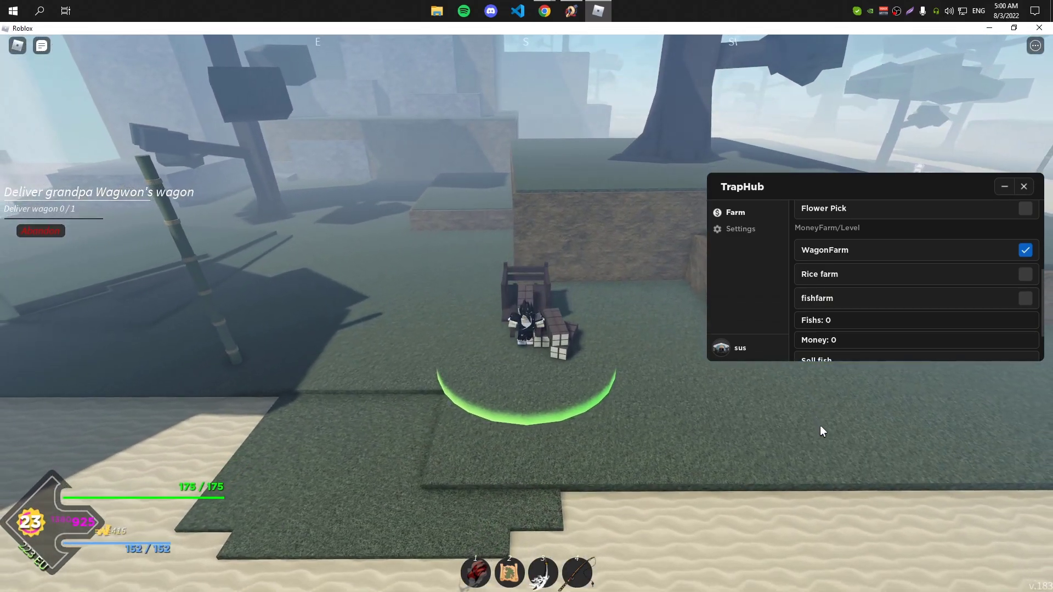
pyautogui.click(1026, 250)
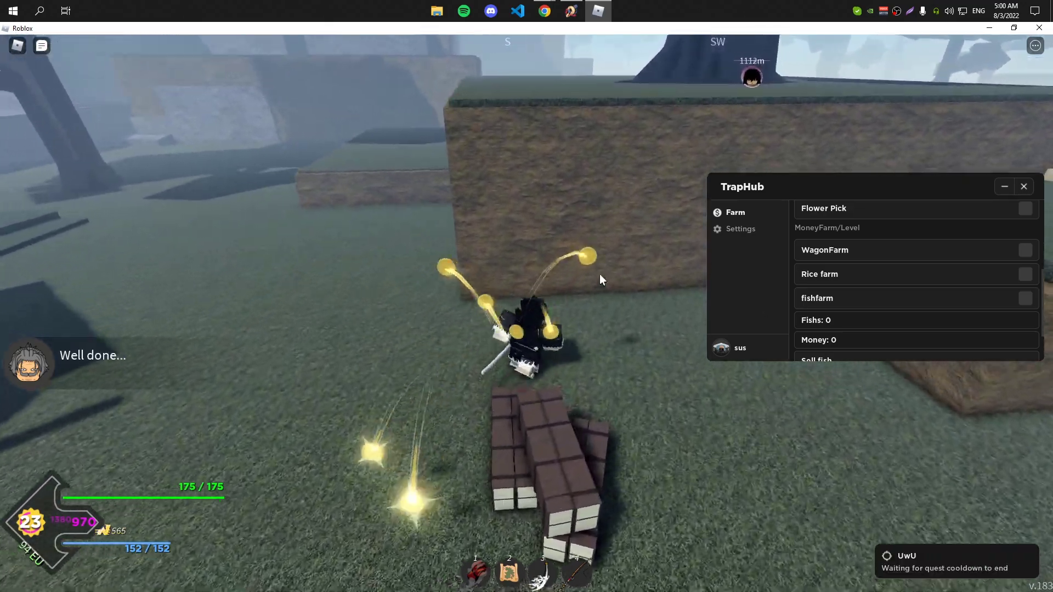
pyautogui.click(1025, 274)
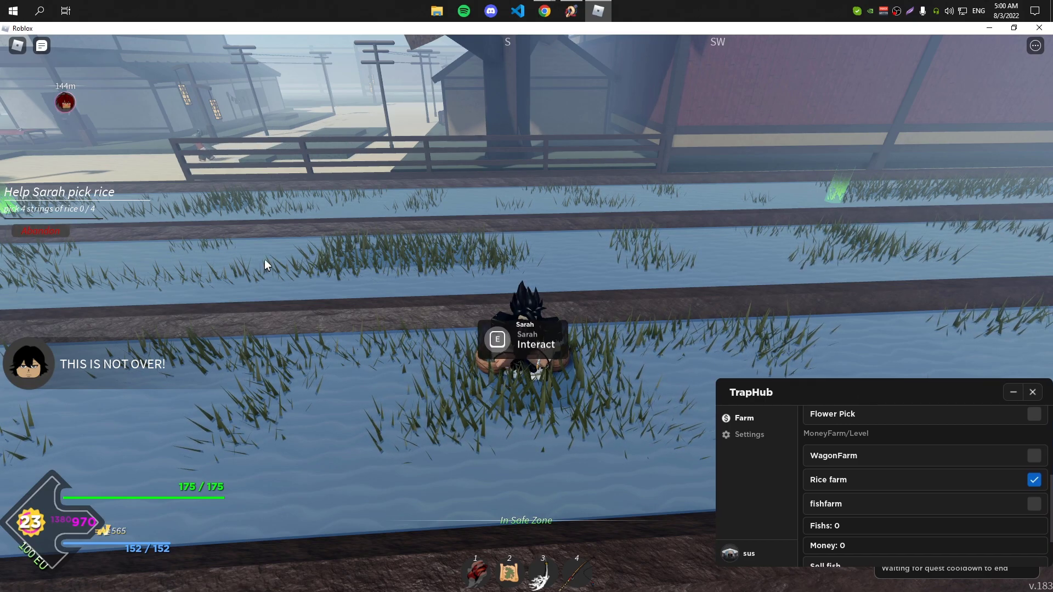
# Talk to Sarah to start the rice quest and tick a TrapHub farm option
pyautogui.press('e')
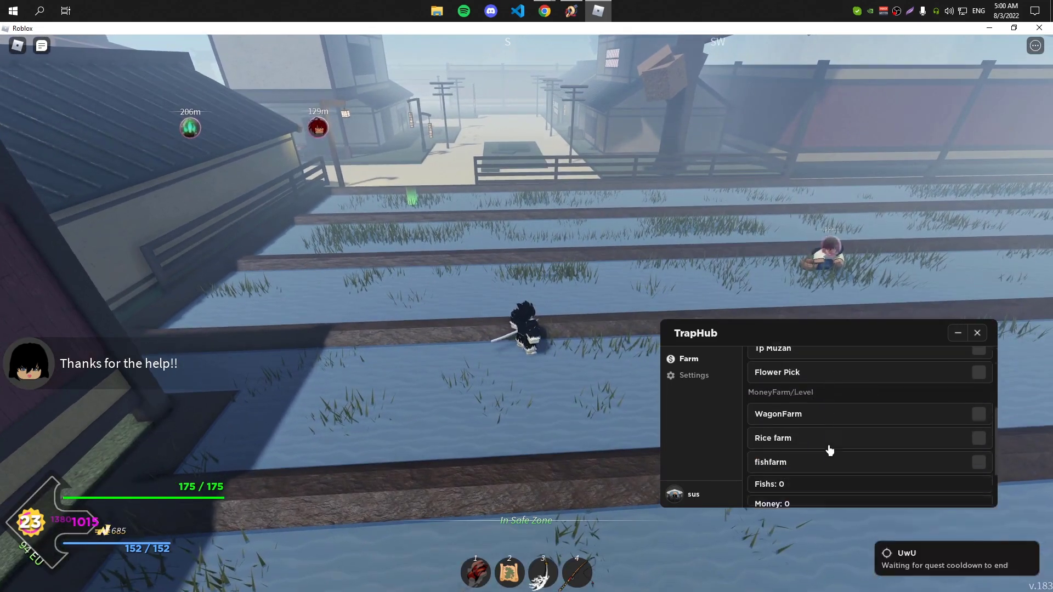
pyautogui.click(978, 445)
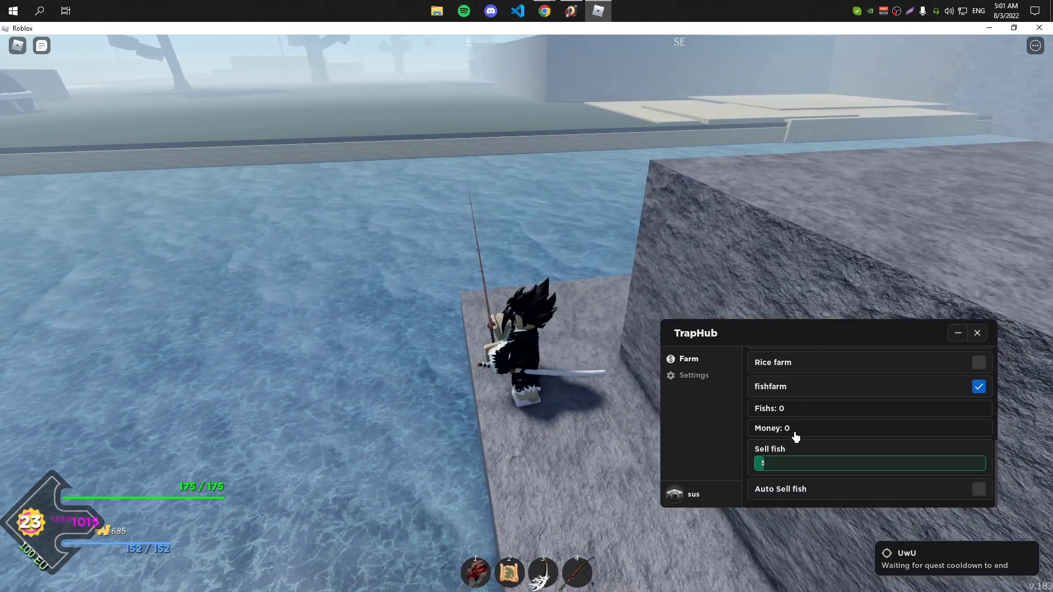
pyautogui.moveTo(599, 333)
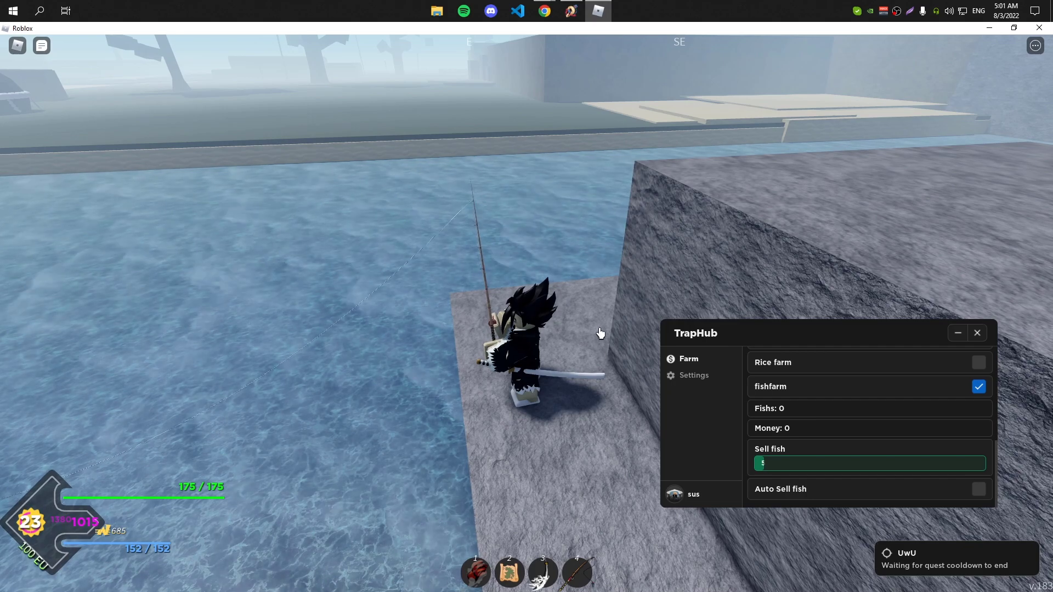
# Enable TrapHub's Auto Sell fish and switch fish farming off
pyautogui.click(1036, 45)
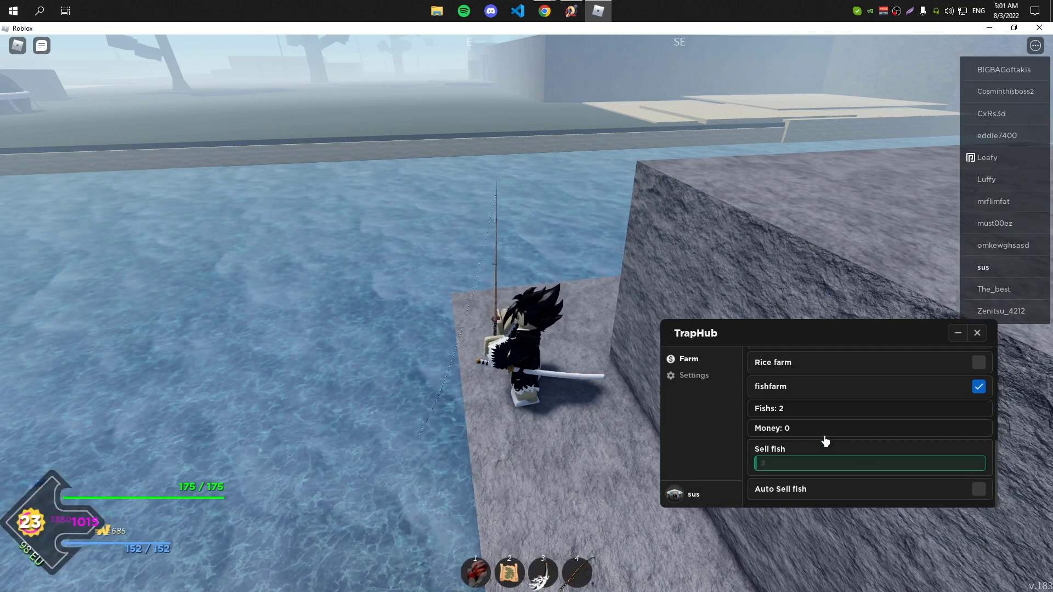
pyautogui.click(978, 488)
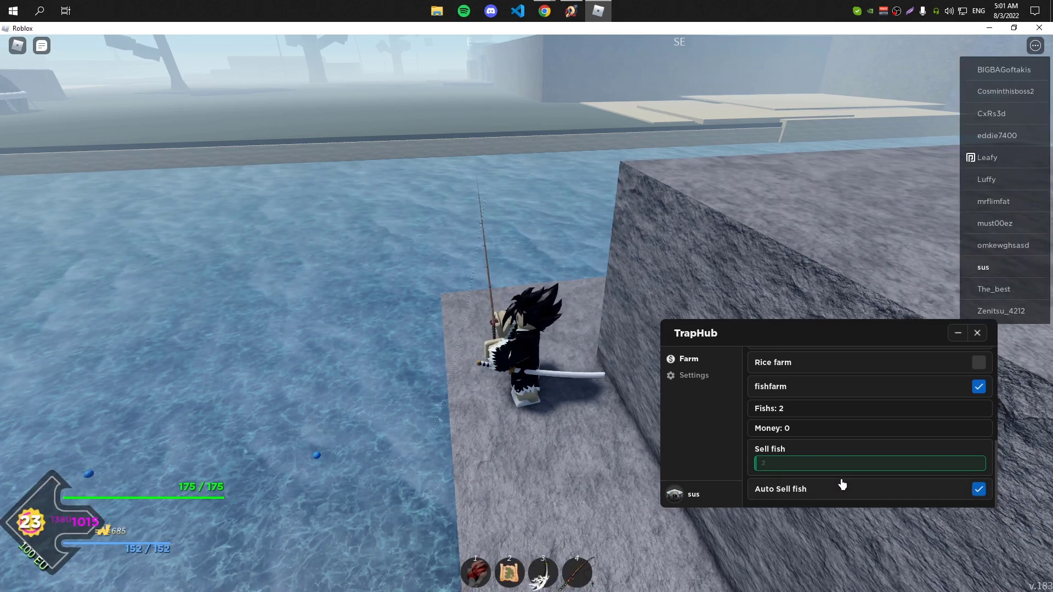
pyautogui.click(978, 386)
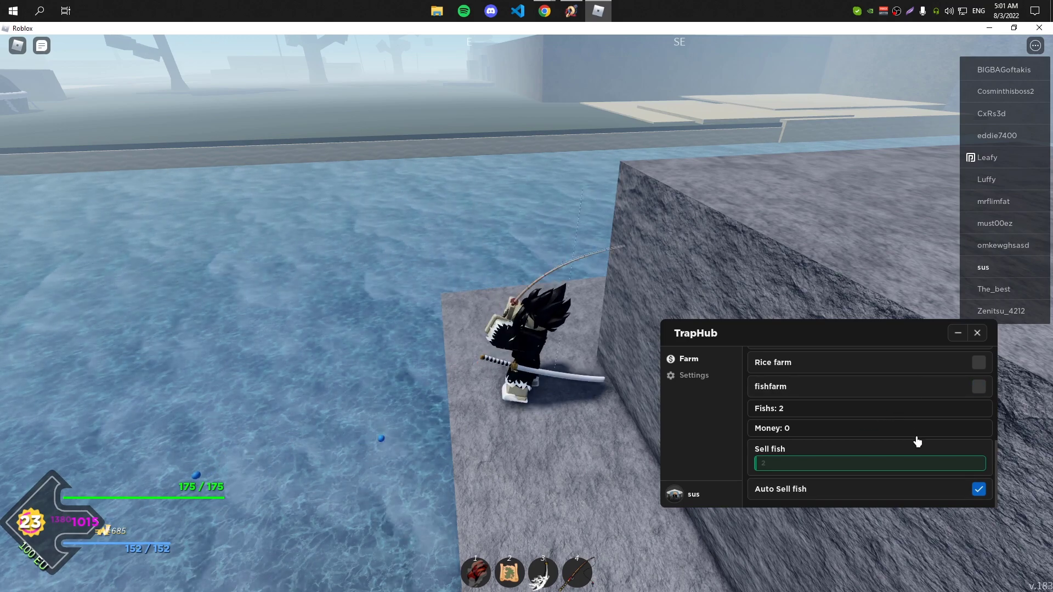